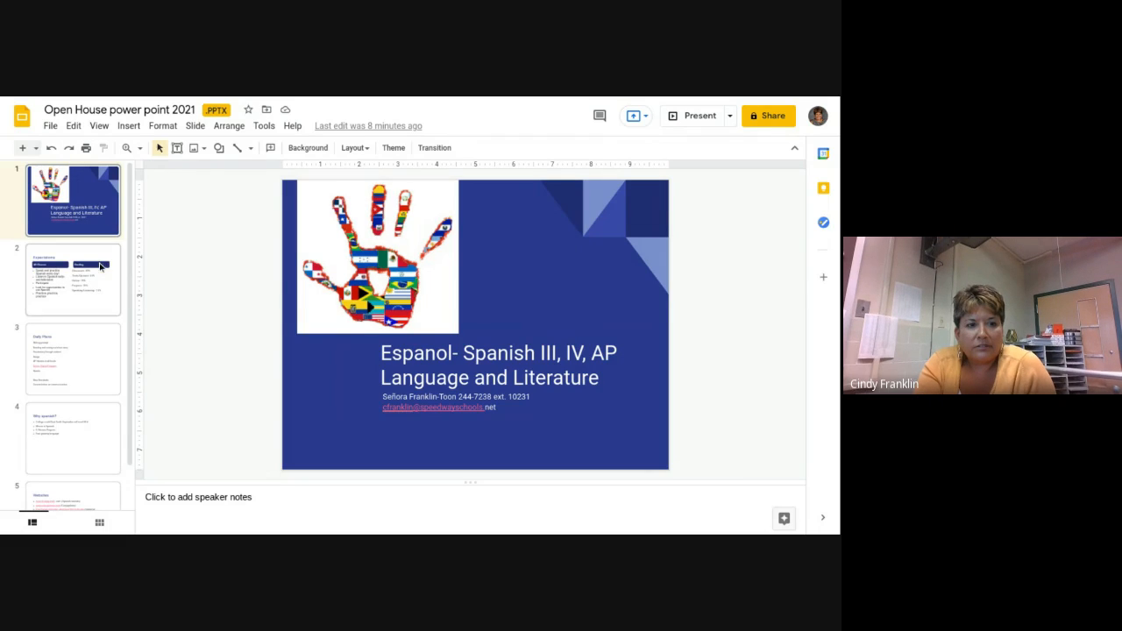
Show the Expectations slide with its All Classes and Grading columns
click(74, 279)
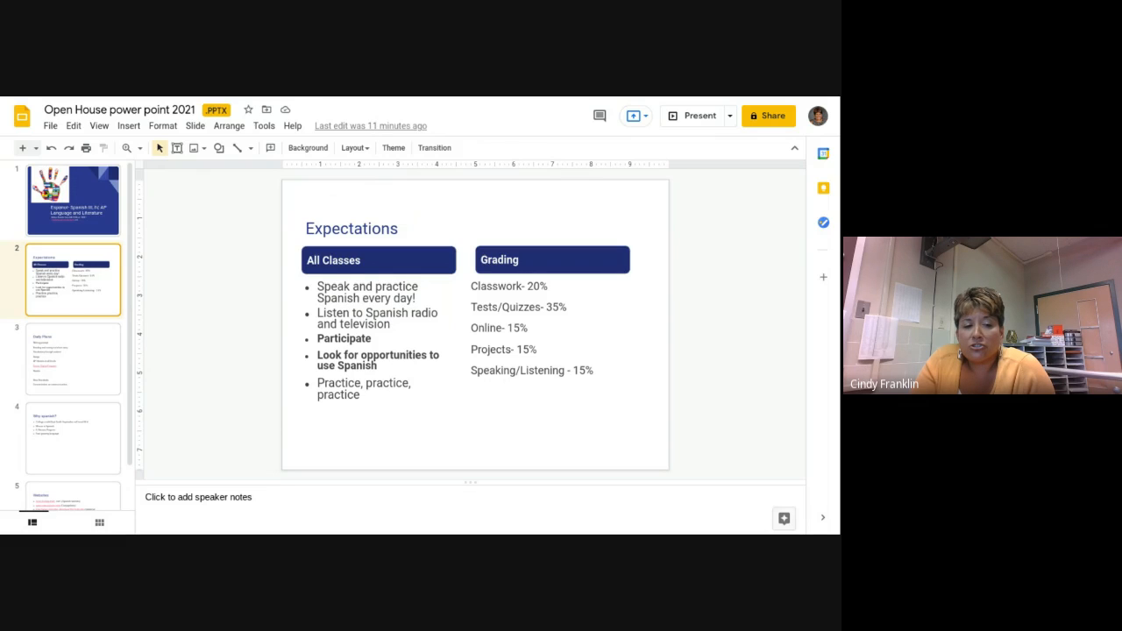
Show the Daily Plans slide listing writing prompts, songs, novels and standards
click(73, 357)
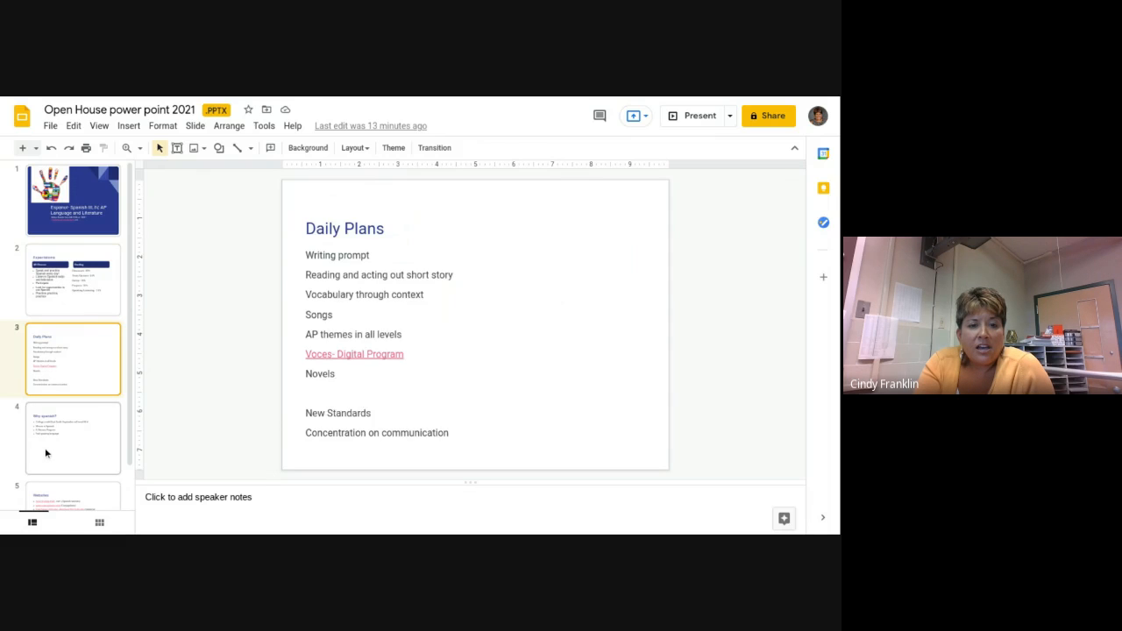
Advance past the Why Spanish? slide to the Websites resources slide
click(74, 438)
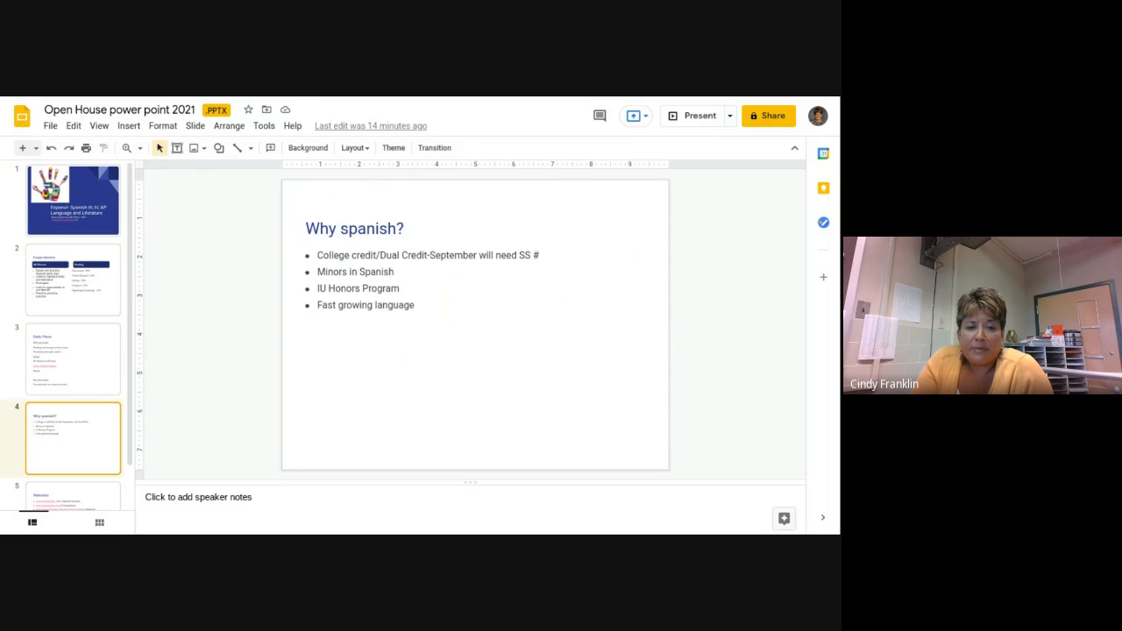
scroll(down, 3)
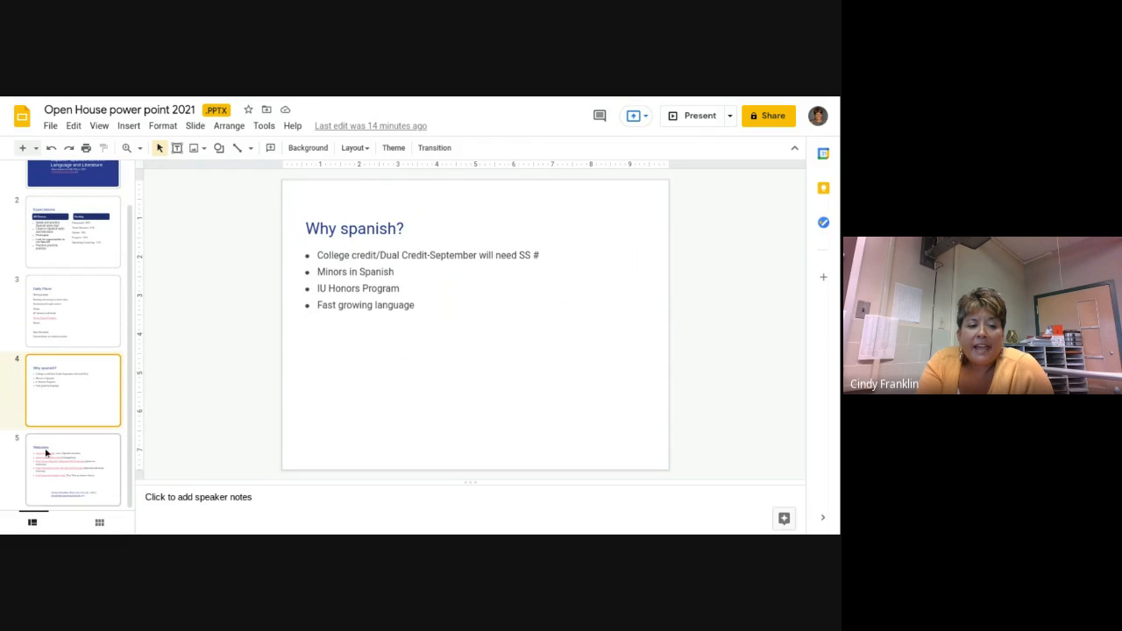
click(74, 470)
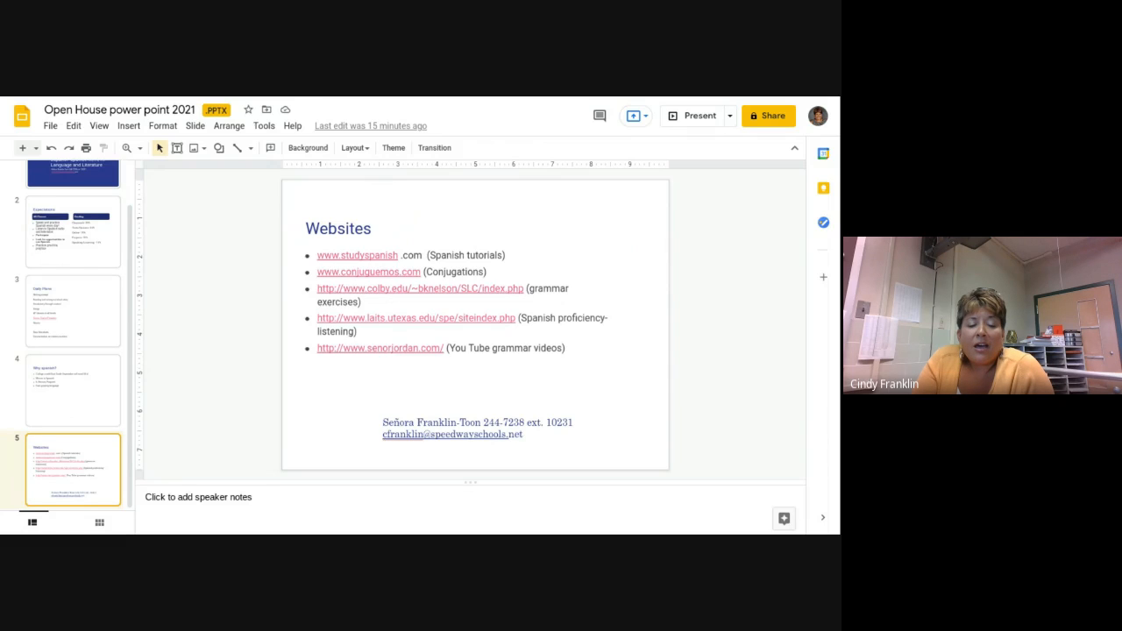